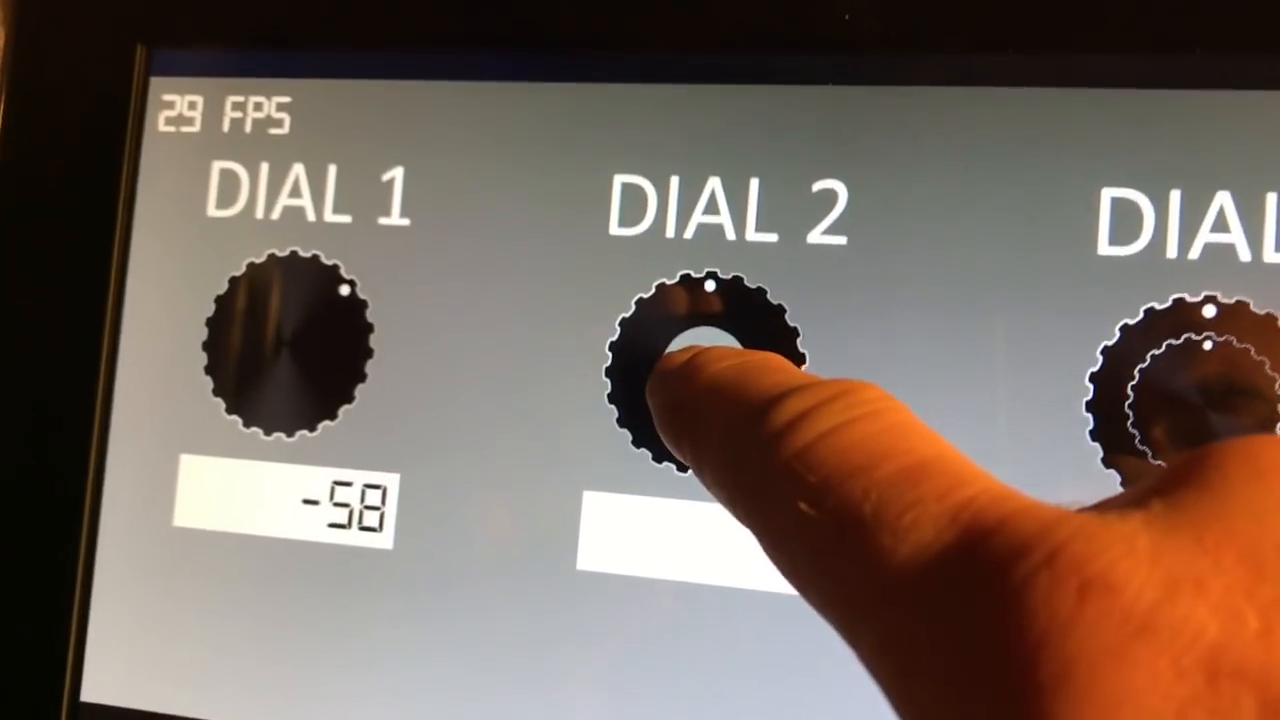
Push and hold Dial 2 until it registers a press, showing PRESSED beneath its readout of 12
left_click(690, 350)
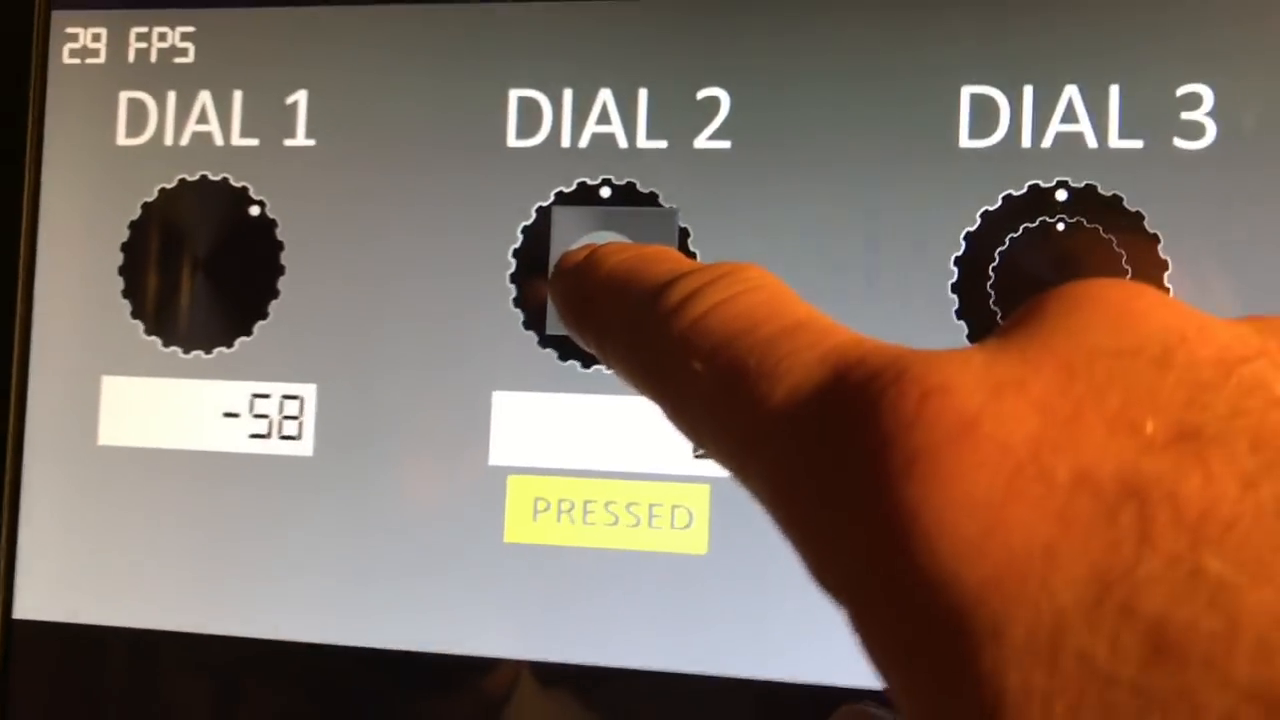
left_click(600, 270)
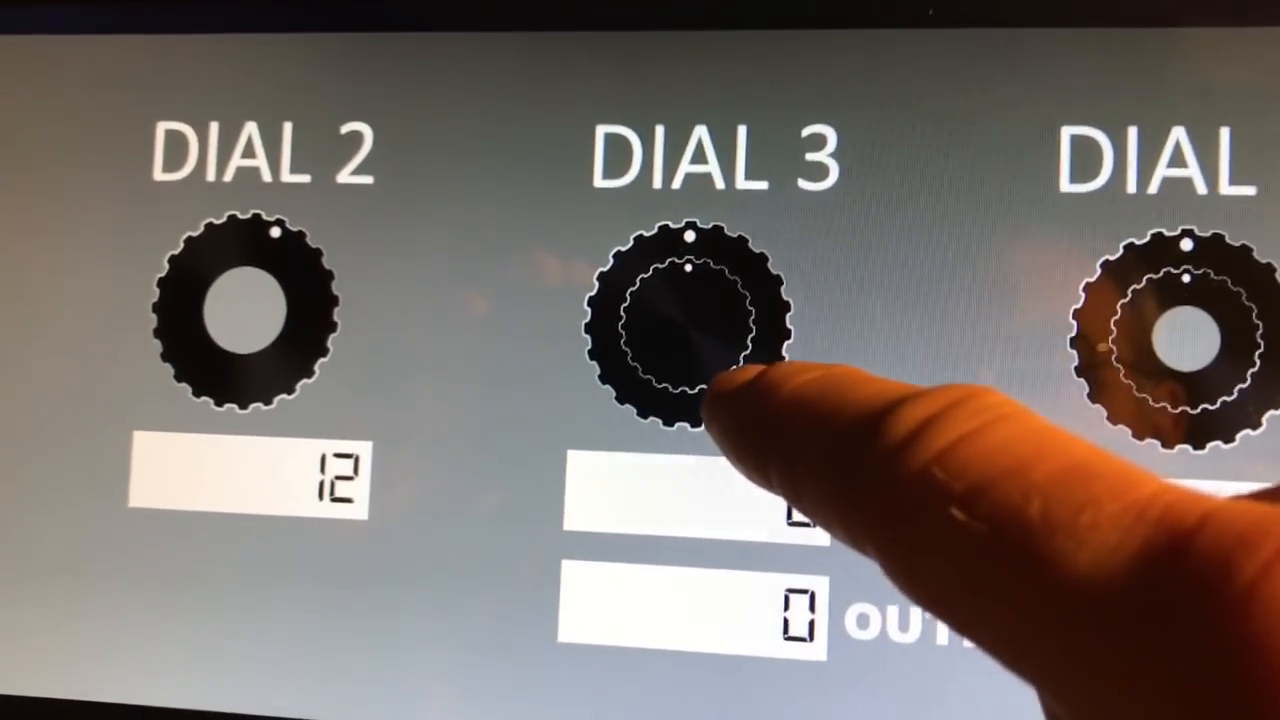
Rotate Dial 3's rings by touch so its inner readout shows 9 and outer shows 12
left_click(700, 330)
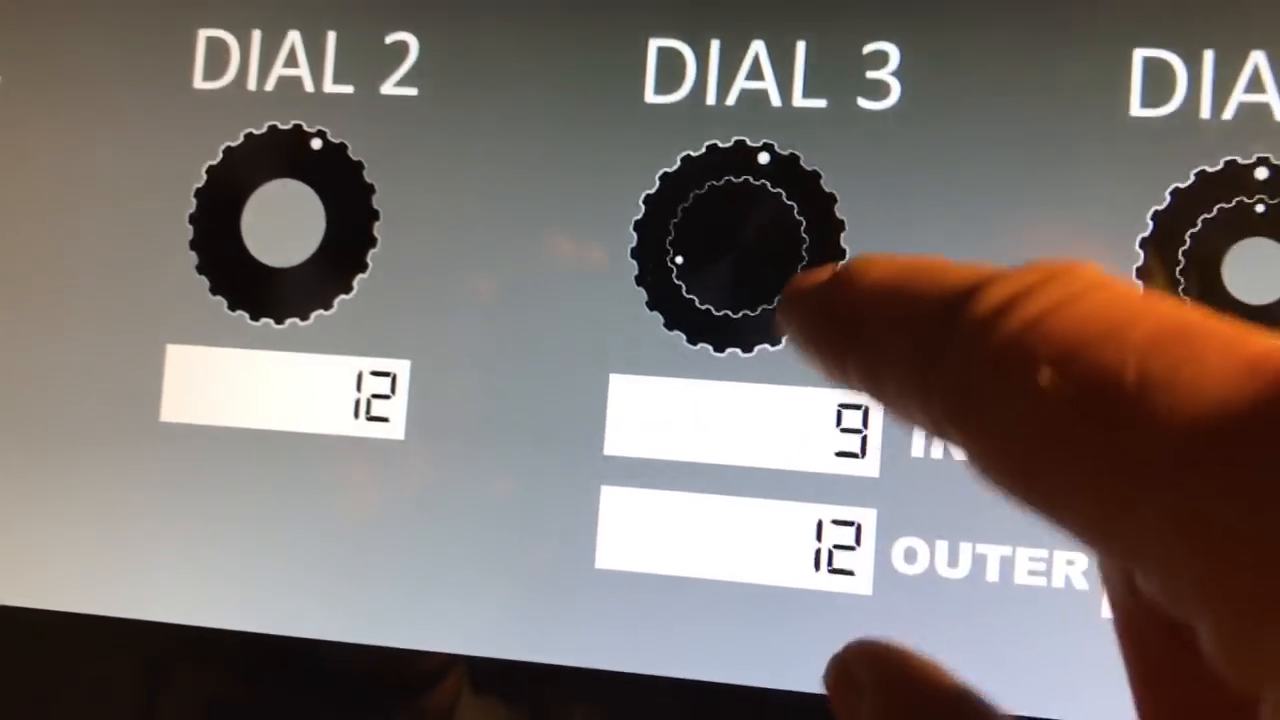
left_click(744, 256)
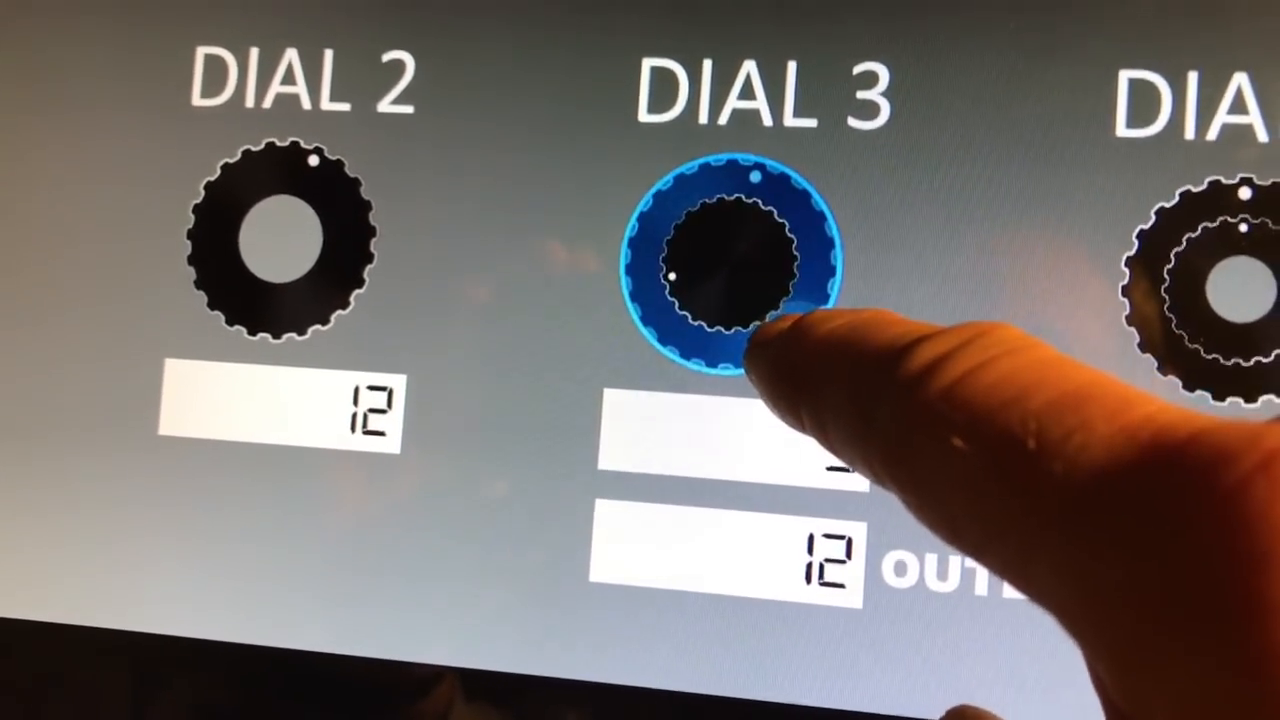
left_click(730, 270)
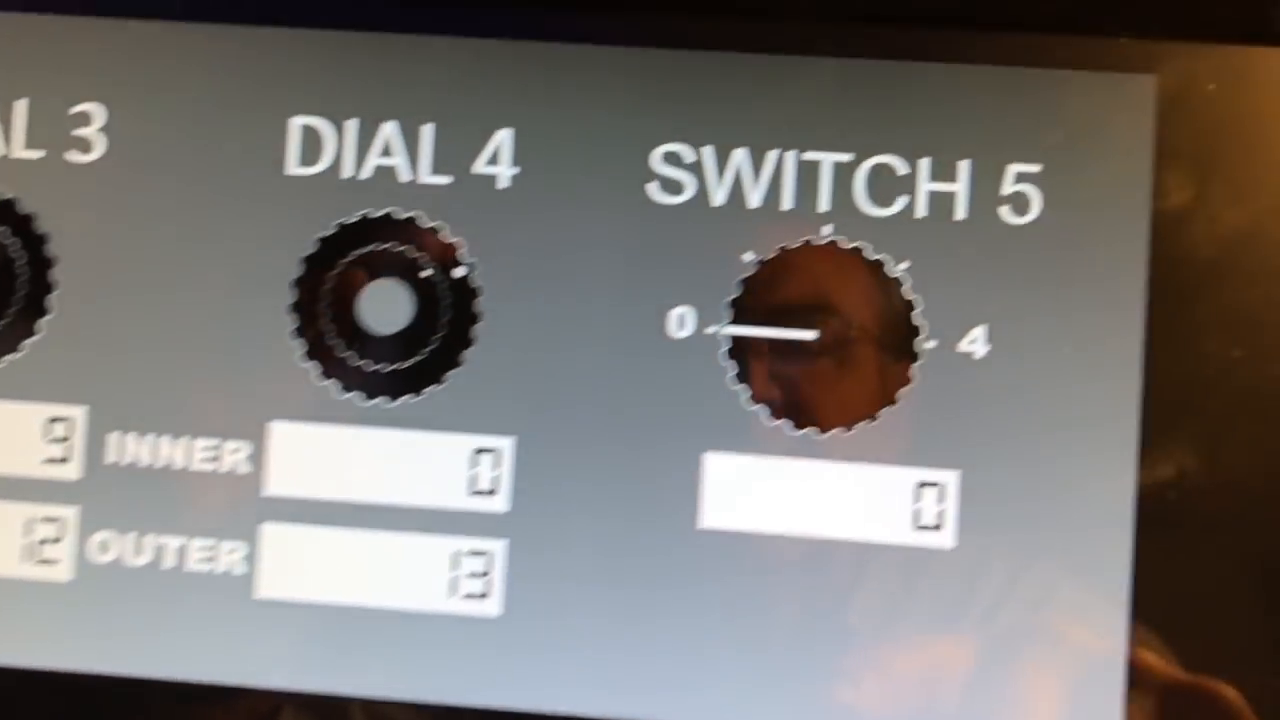
Grab the Switch 5 rotary knob and swipe to turn it, leaving it at position 0
left_click(820, 340)
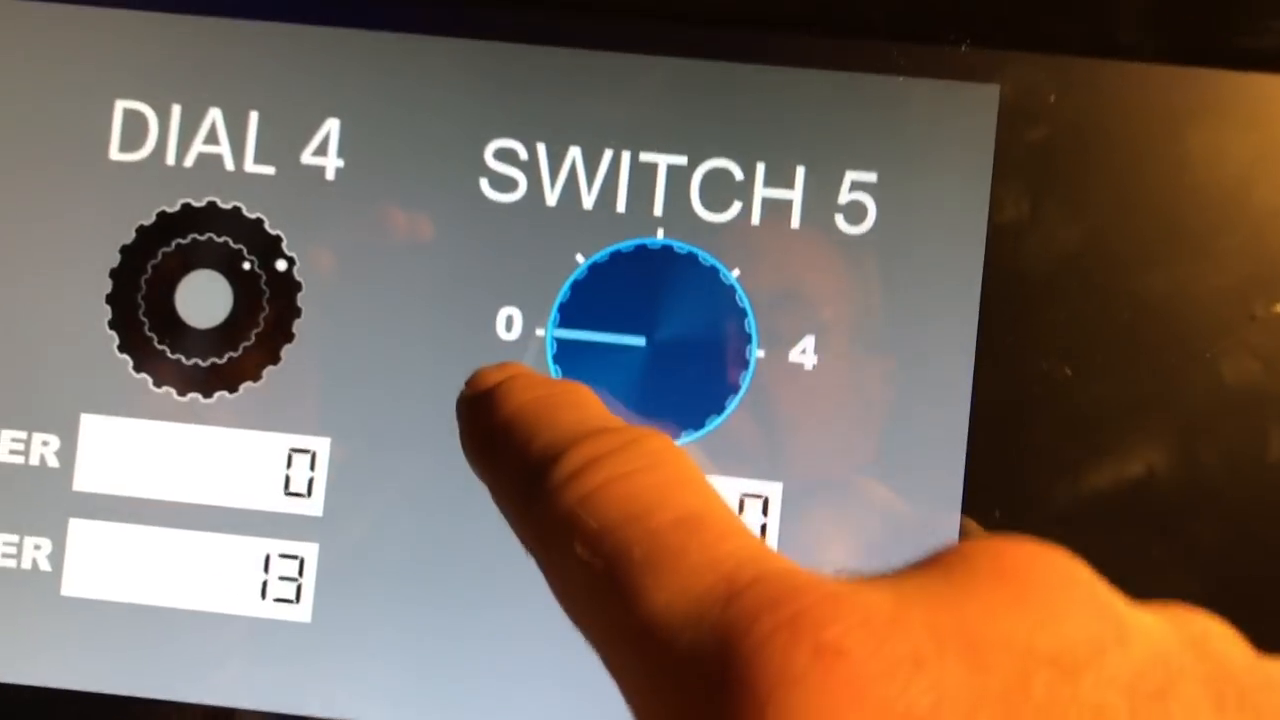
left_click(650, 350)
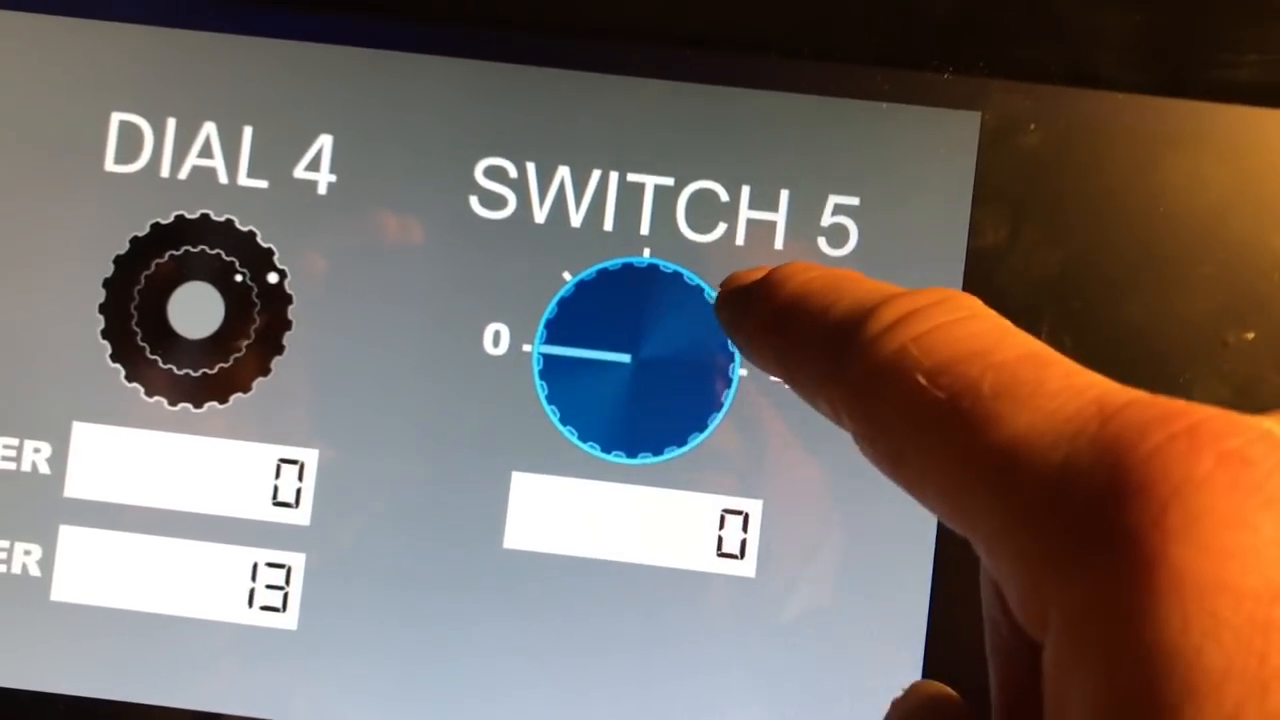
left_click_drag(650, 300, 680, 370)
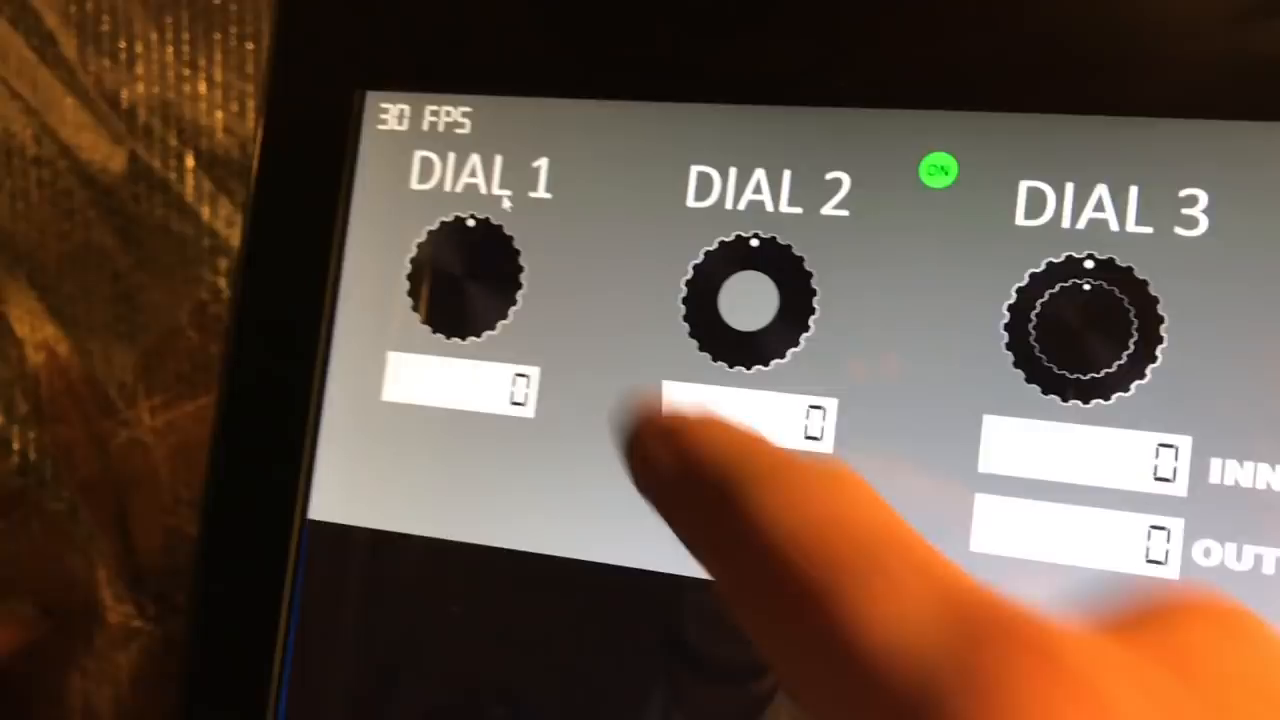
left_click(470, 290)
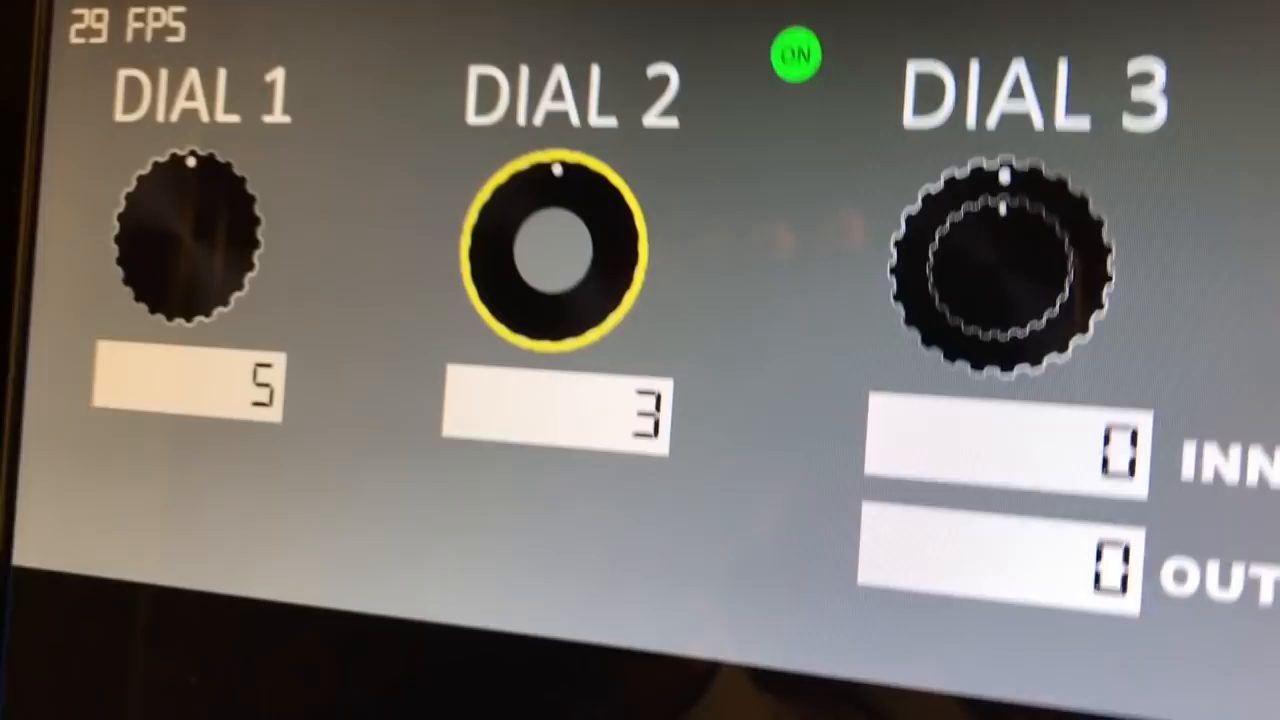
Tap Dial 2 to give it hardware focus, ringing it yellow as the encoder-controlled dial
left_click(550, 250)
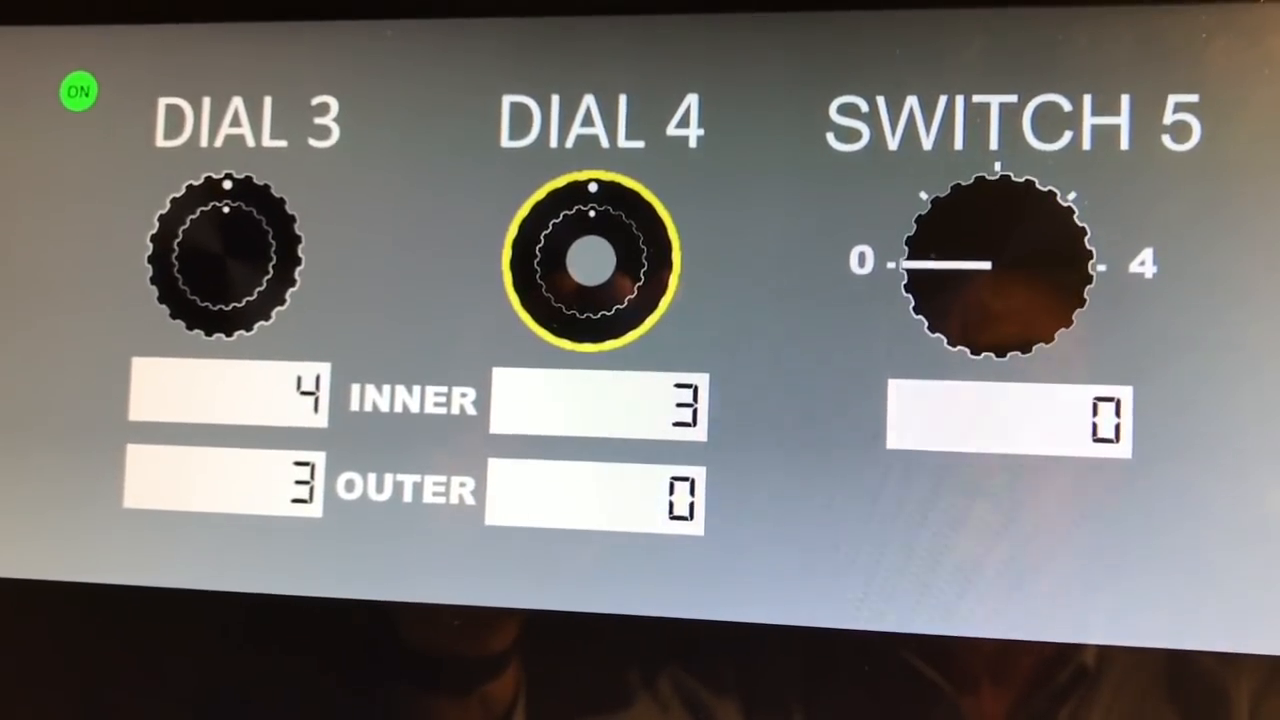
Push yellow-ringed Dial 4 inward so it shows PRESSED below its 3 inner, 0 outer readouts
left_click(596, 260)
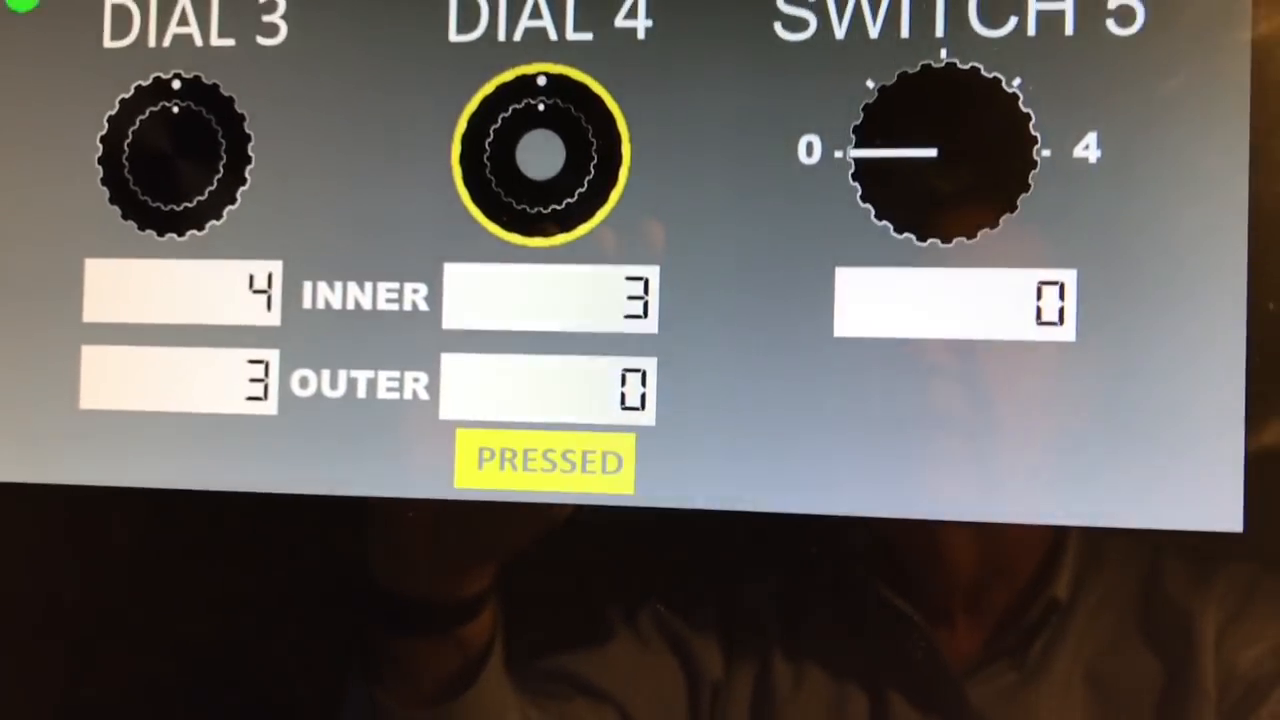